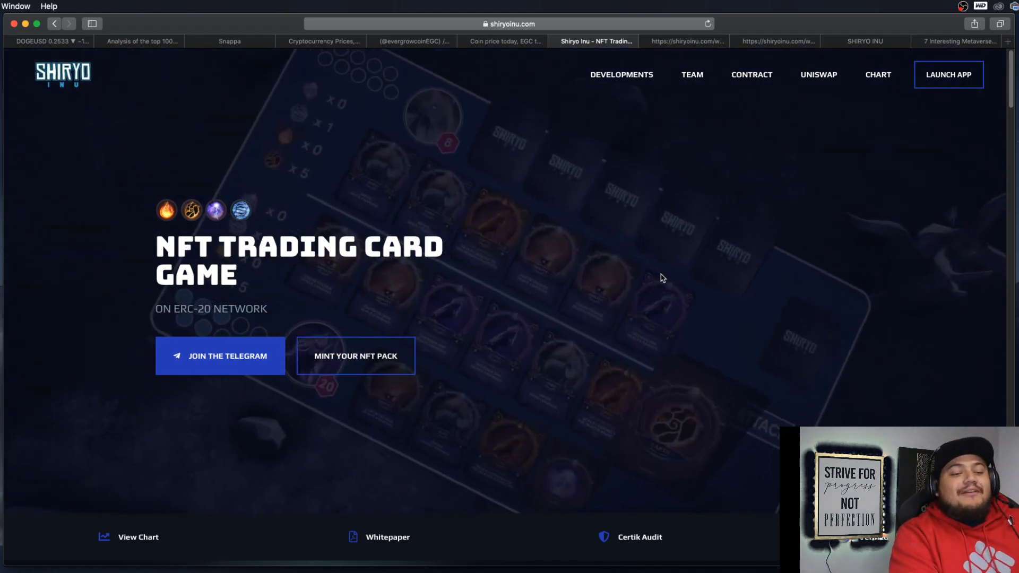
# Scroll from the hero banner past The Shiryo Inu Game to the NFT Card Packs section
pyautogui.scroll(-3)
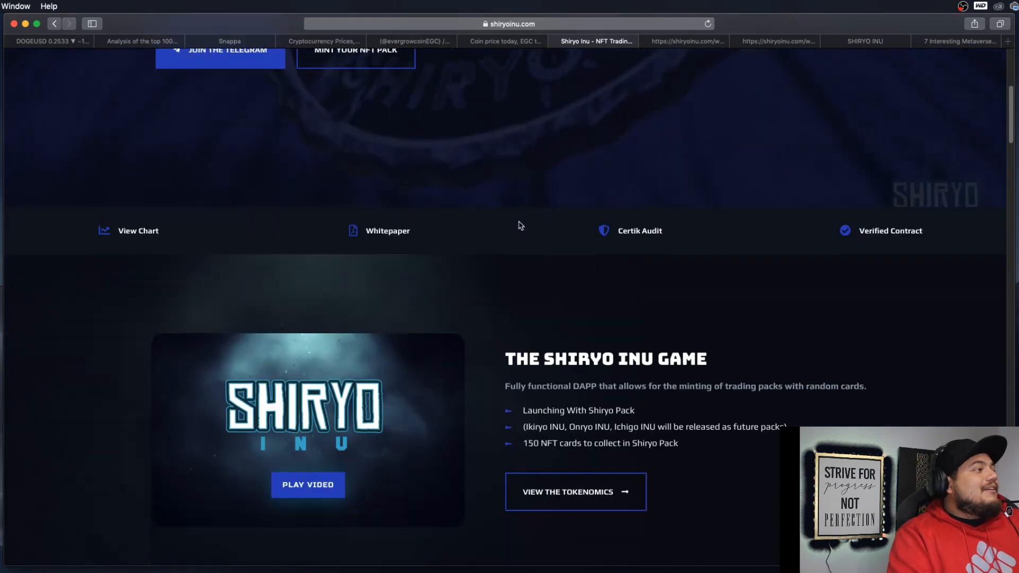
pyautogui.scroll(-3)
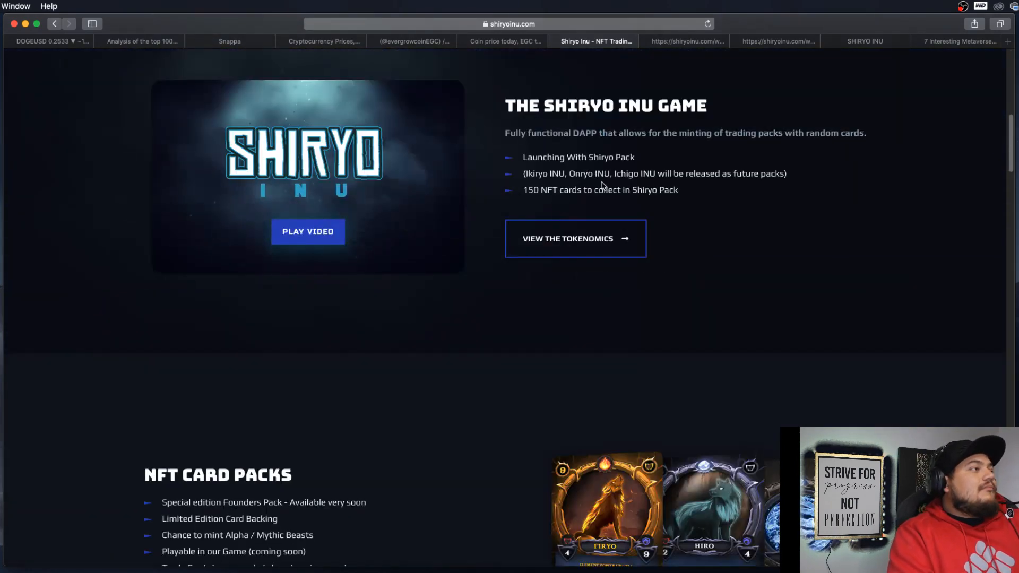
pyautogui.scroll(-3)
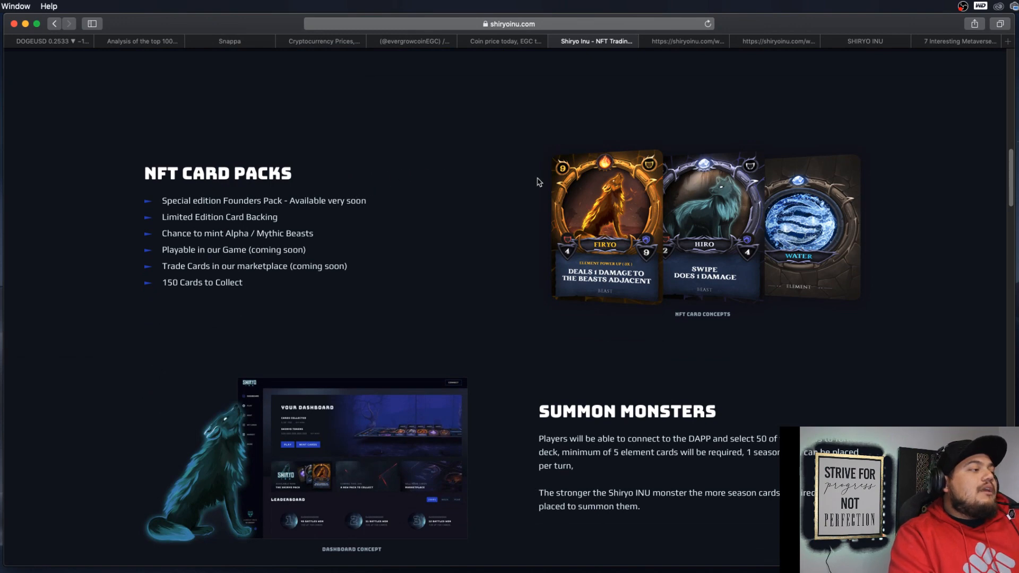
pyautogui.moveTo(260, 231)
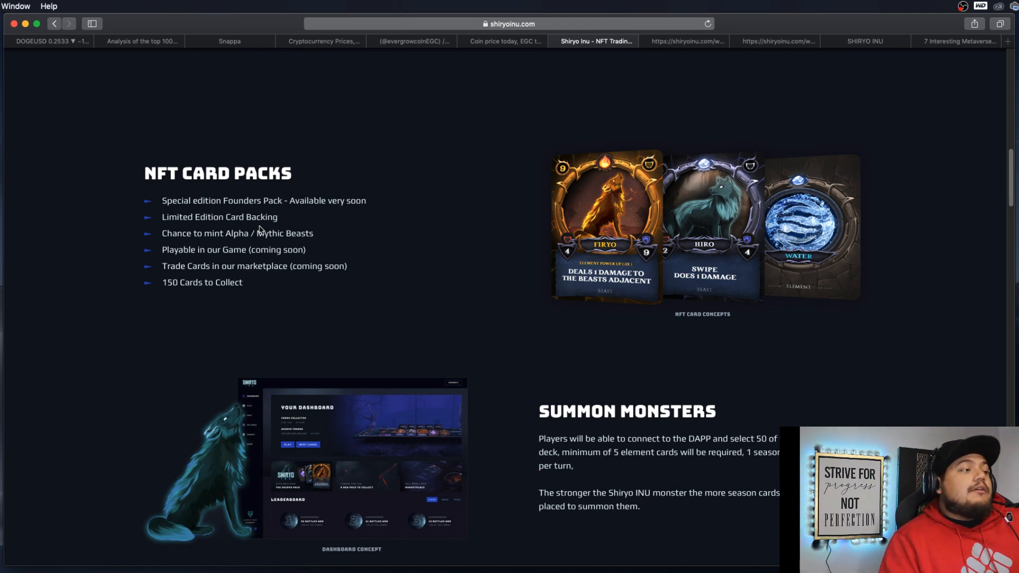
# Scroll to the Game + NFTs Coming Soon section and read its play-to-earn description
pyautogui.scroll(-3)
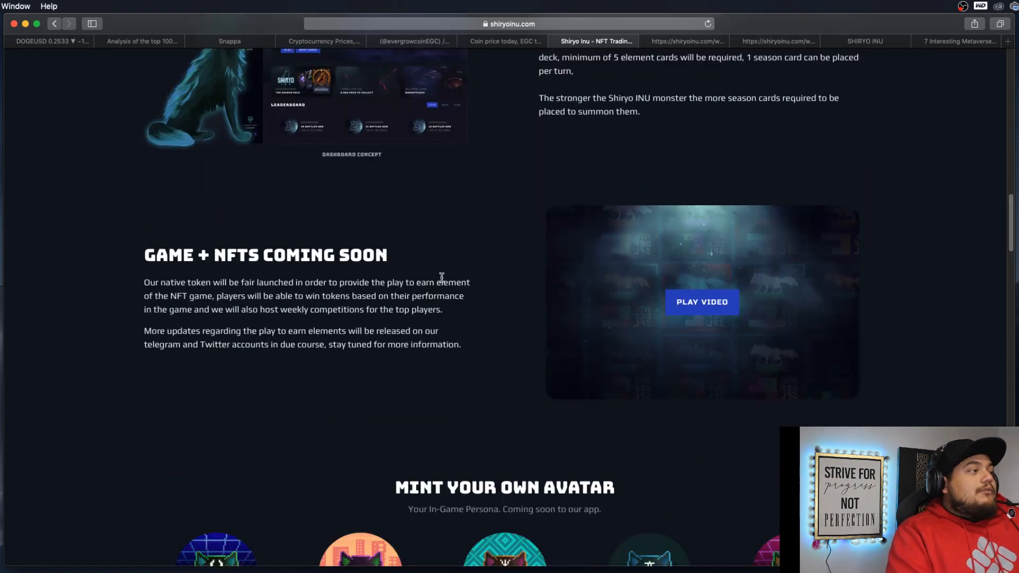
pyautogui.scroll(-3)
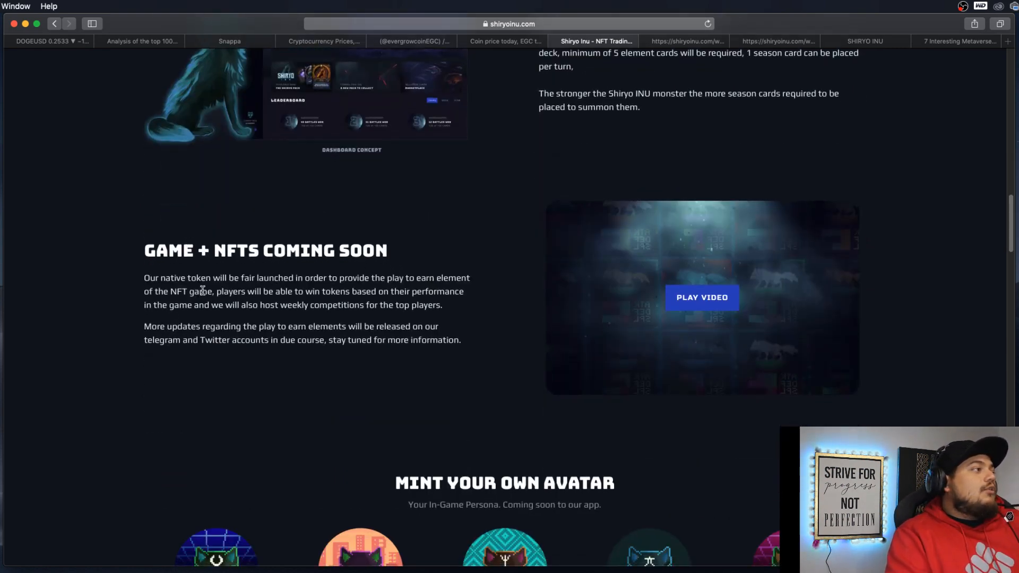
pyautogui.moveTo(395, 298)
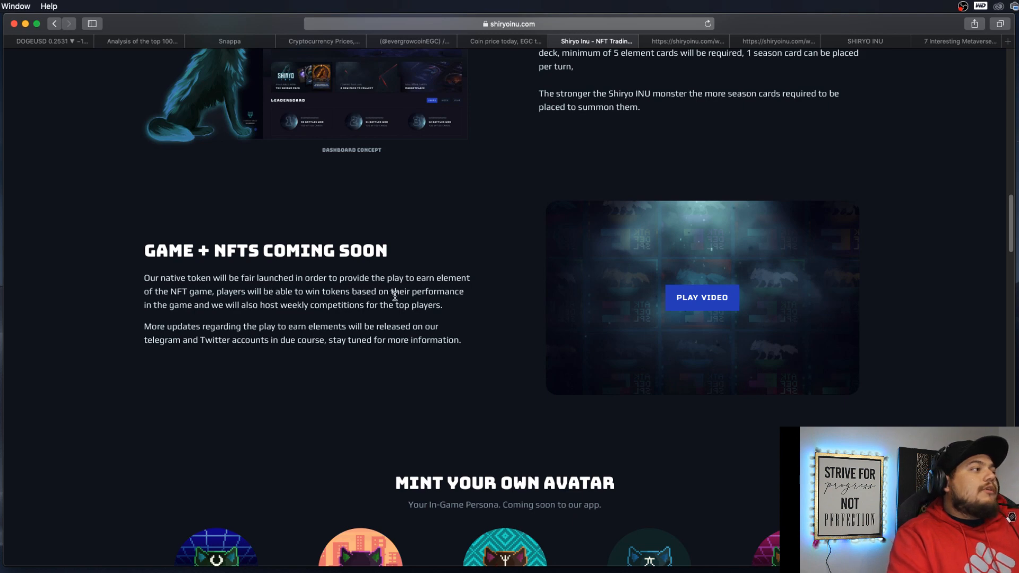
pyautogui.moveTo(194, 318)
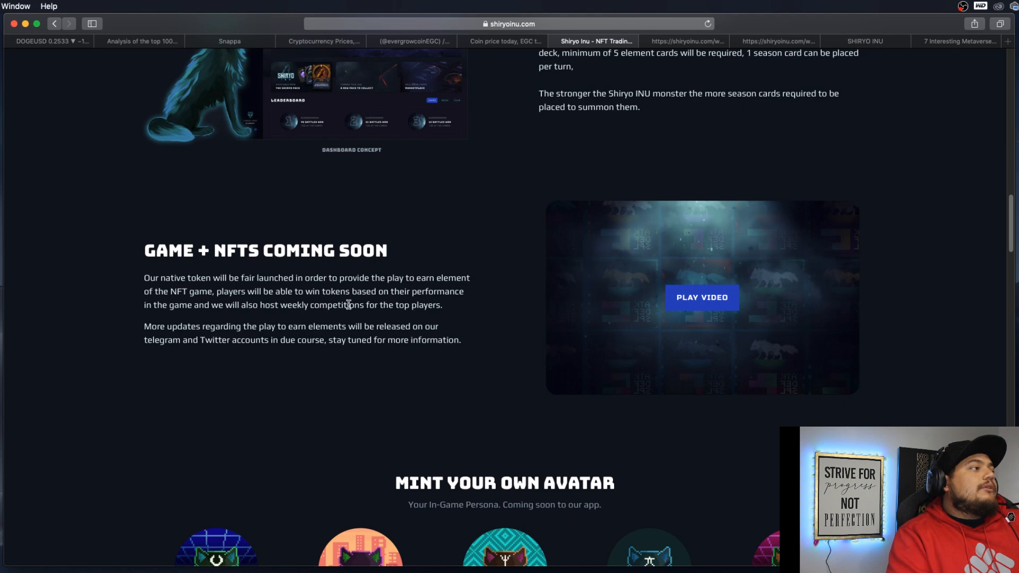
pyautogui.moveTo(206, 308)
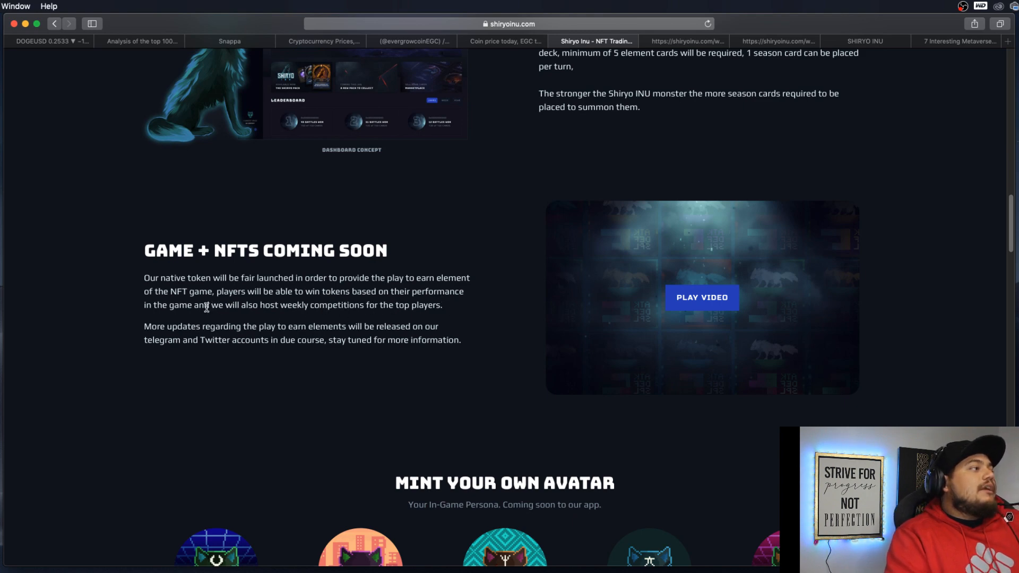
pyautogui.moveTo(333, 322)
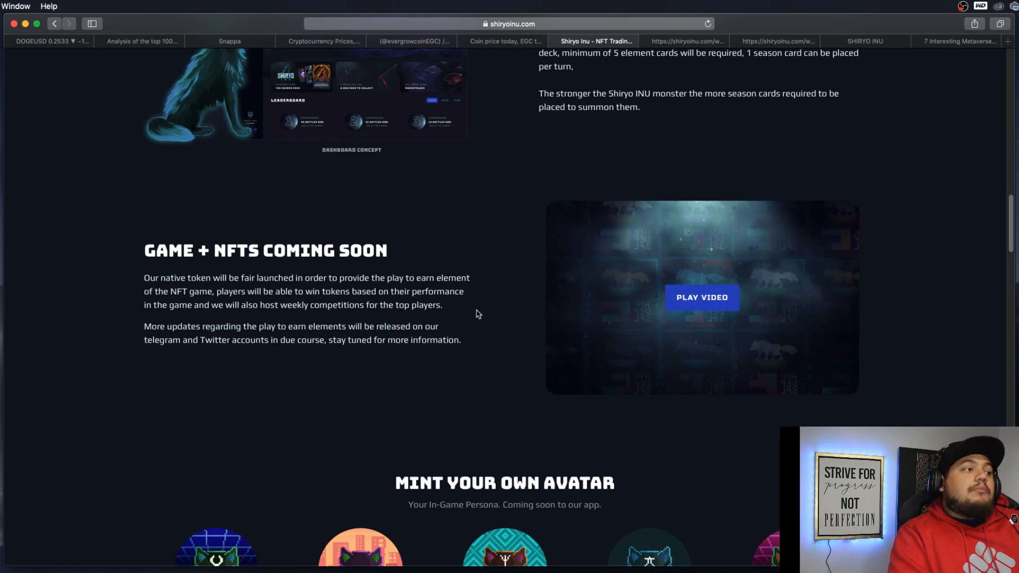
pyautogui.moveTo(484, 306)
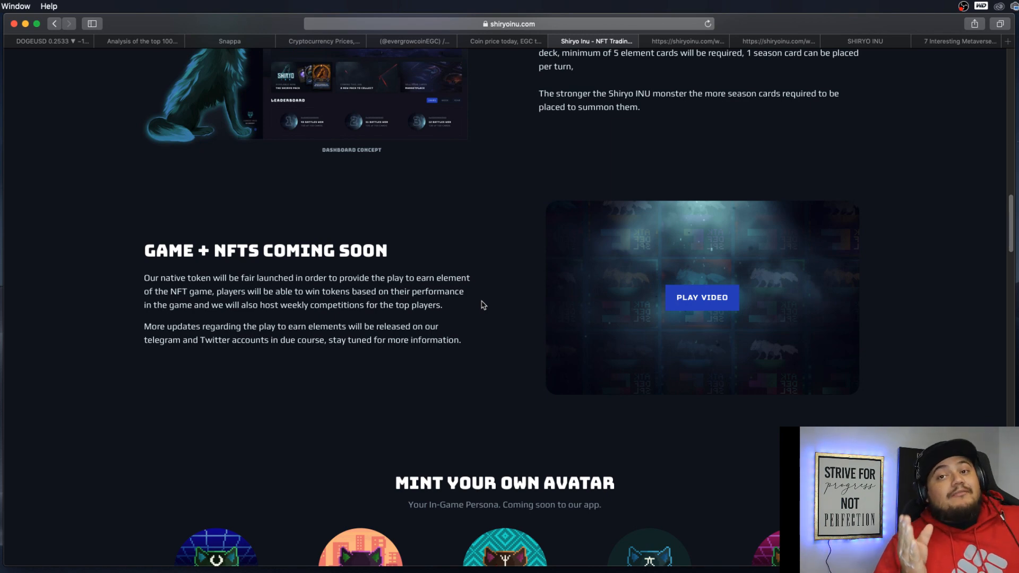
pyautogui.moveTo(463, 359)
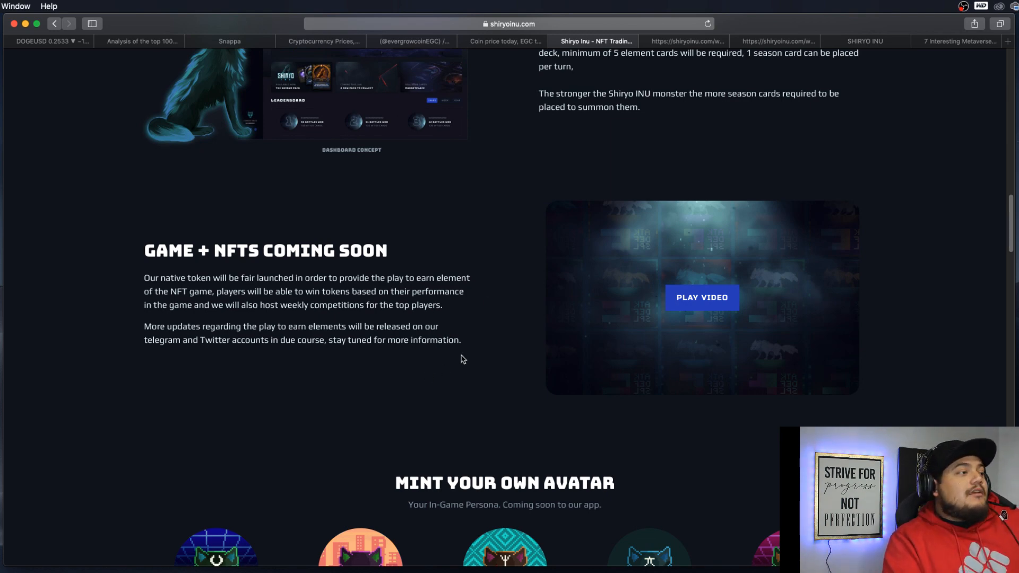
# Scroll past the Mint Your Own Avatar carousel until The Elements heading appears
pyautogui.scroll(-3)
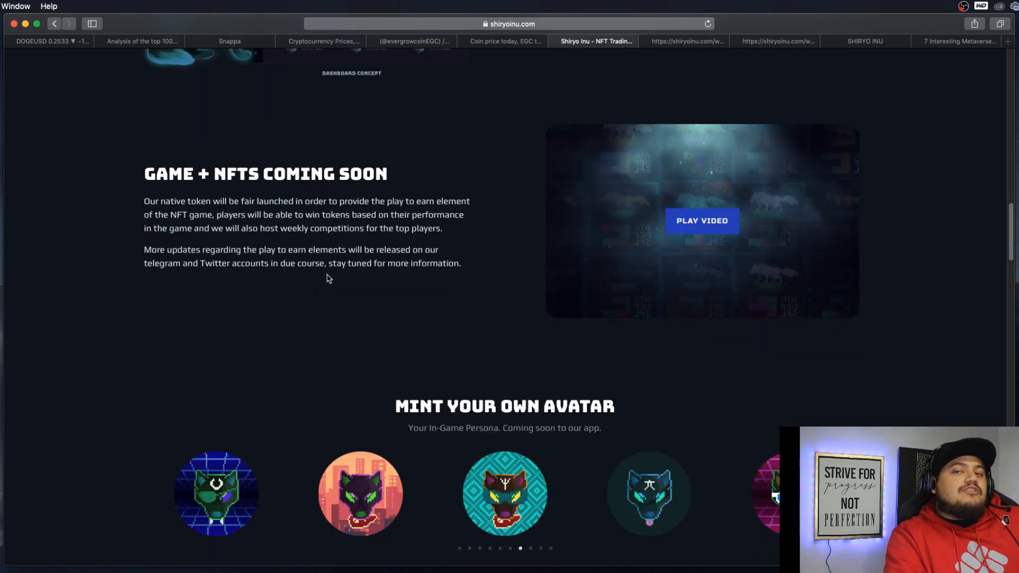
pyautogui.moveTo(447, 258)
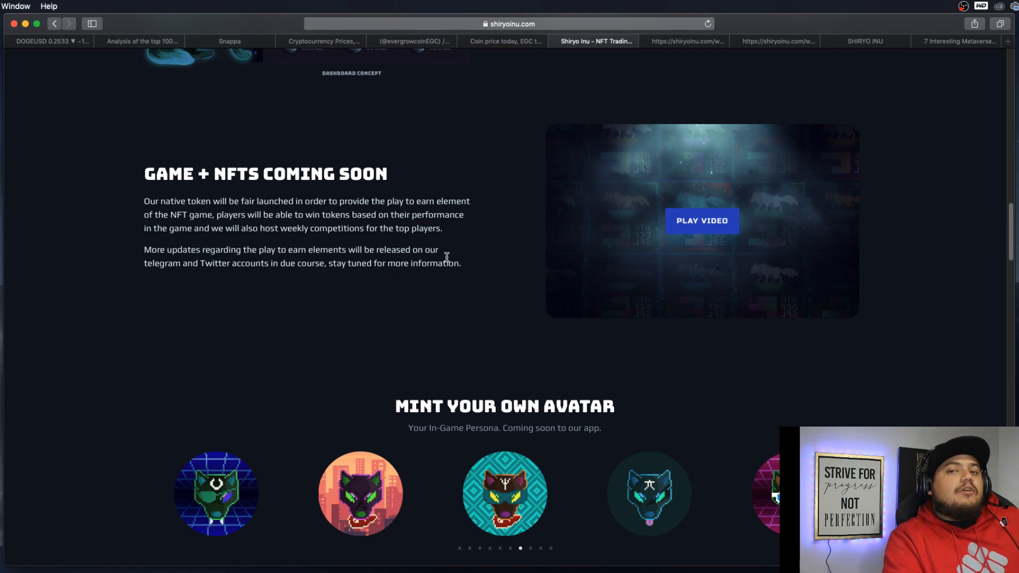
pyautogui.moveTo(427, 278)
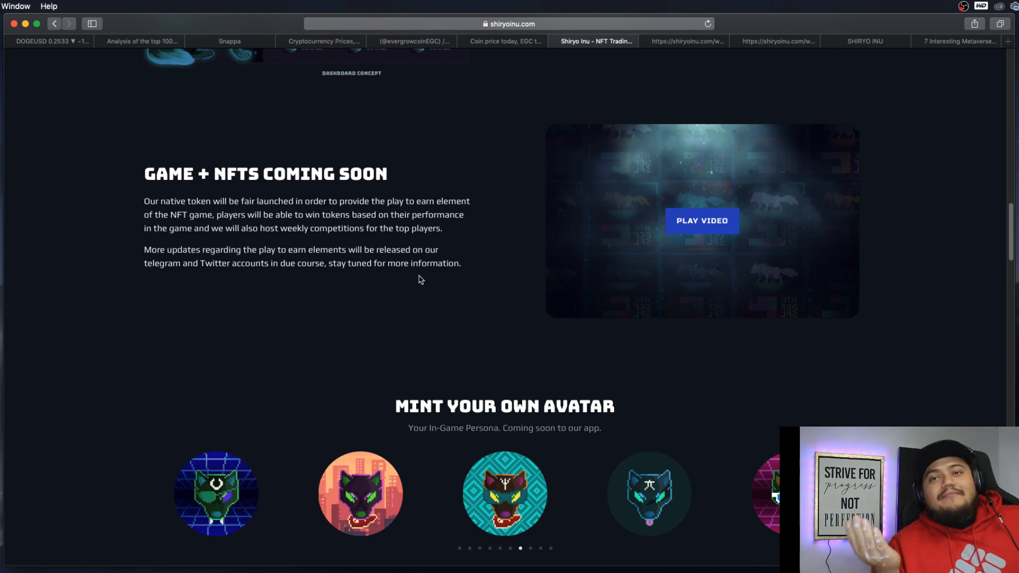
pyautogui.scroll(-3)
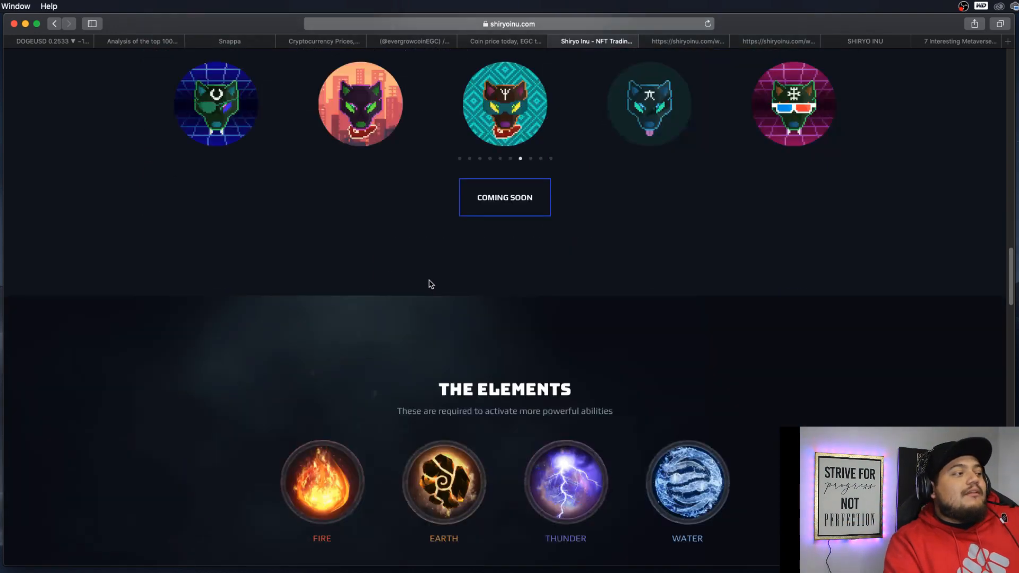
# Center The Elements section showing Fire, Earth, Thunder, Water and element card requirements
pyautogui.scroll(-3)
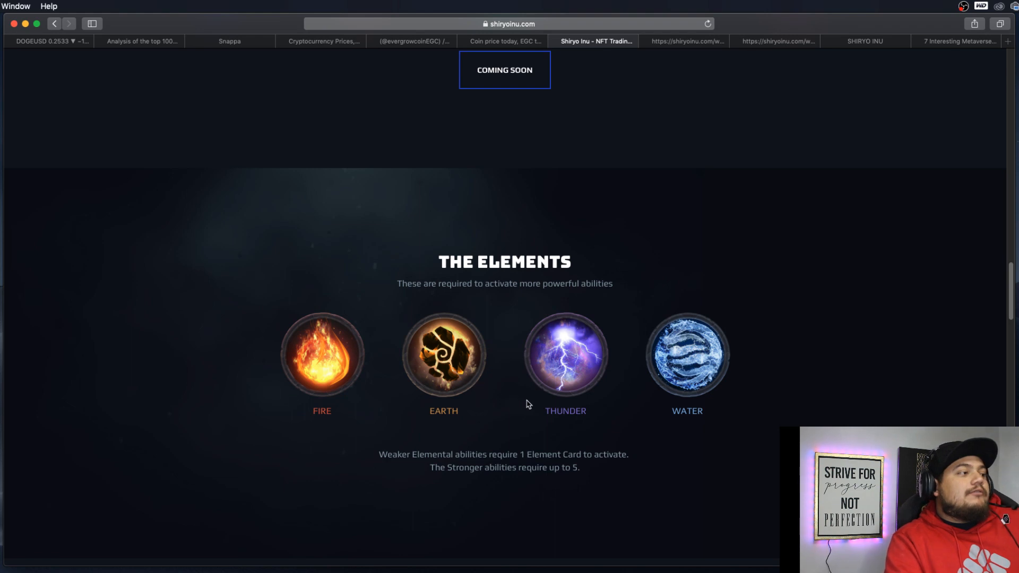
pyautogui.moveTo(369, 289)
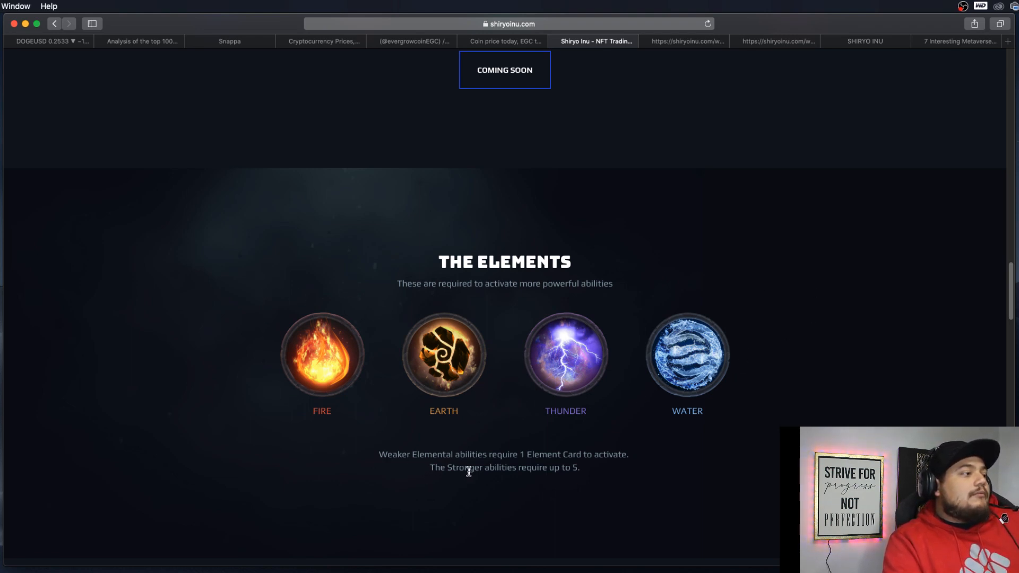
pyautogui.moveTo(606, 490)
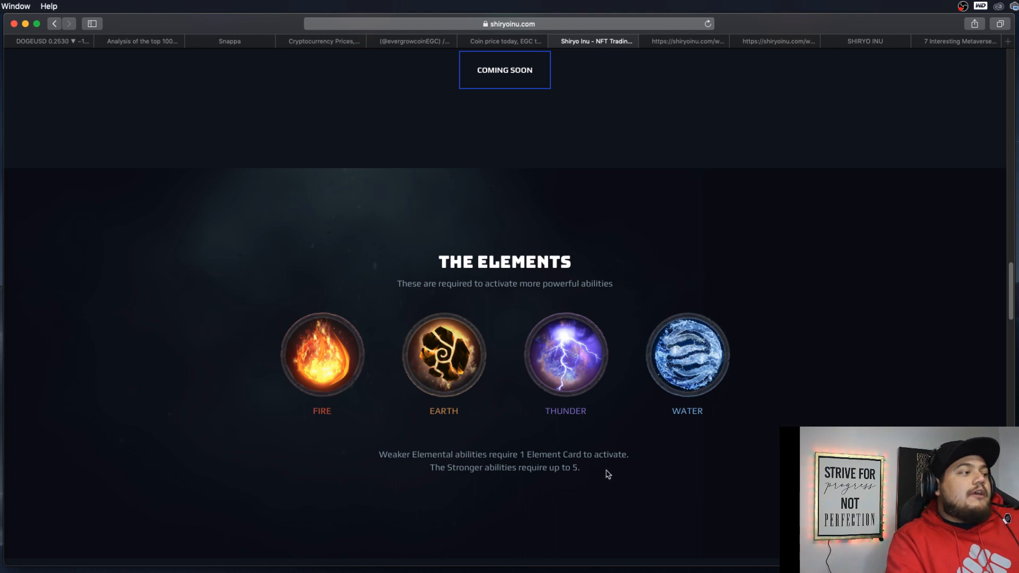
pyautogui.moveTo(571, 499)
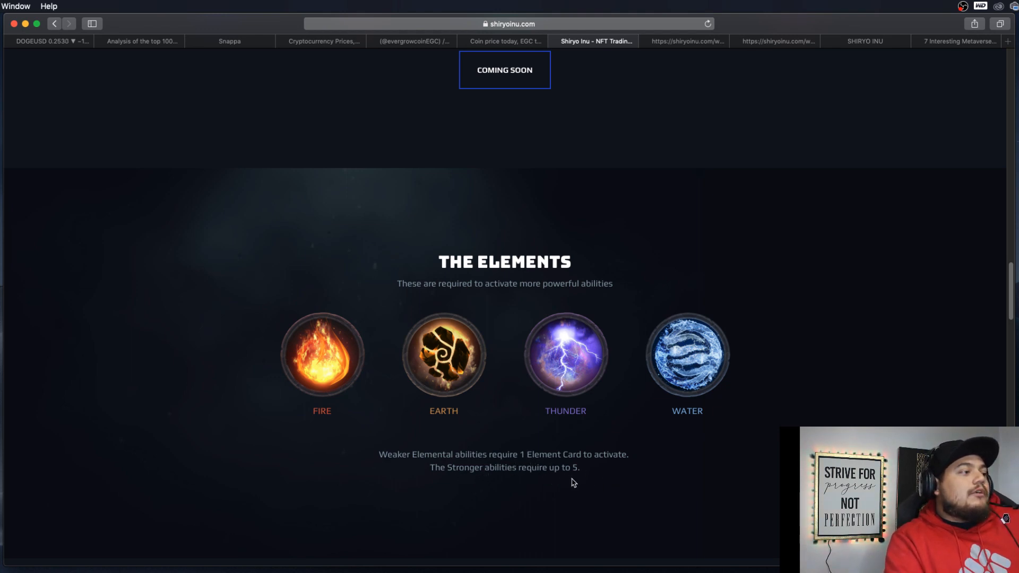
pyautogui.moveTo(310, 276)
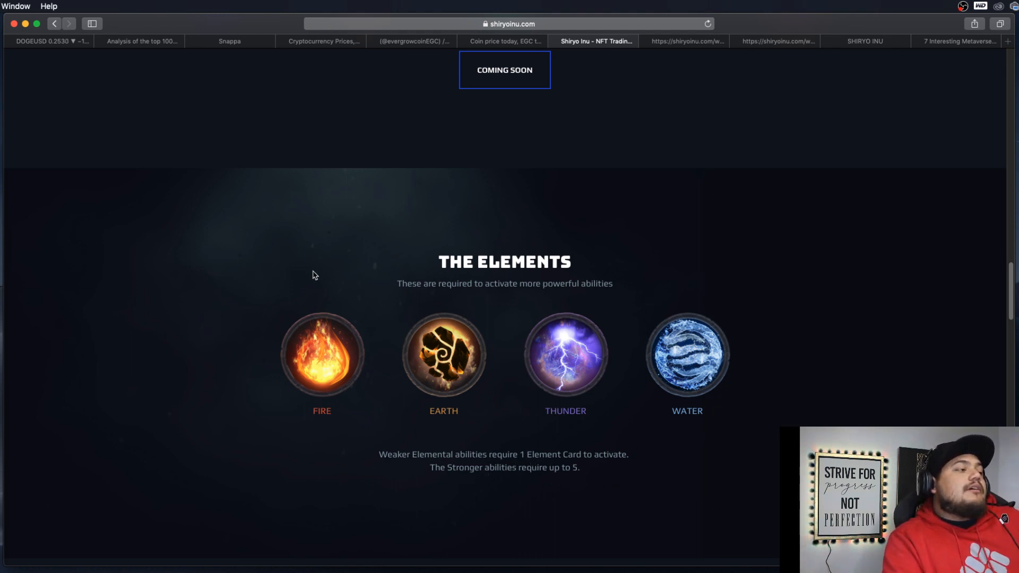
pyautogui.moveTo(346, 418)
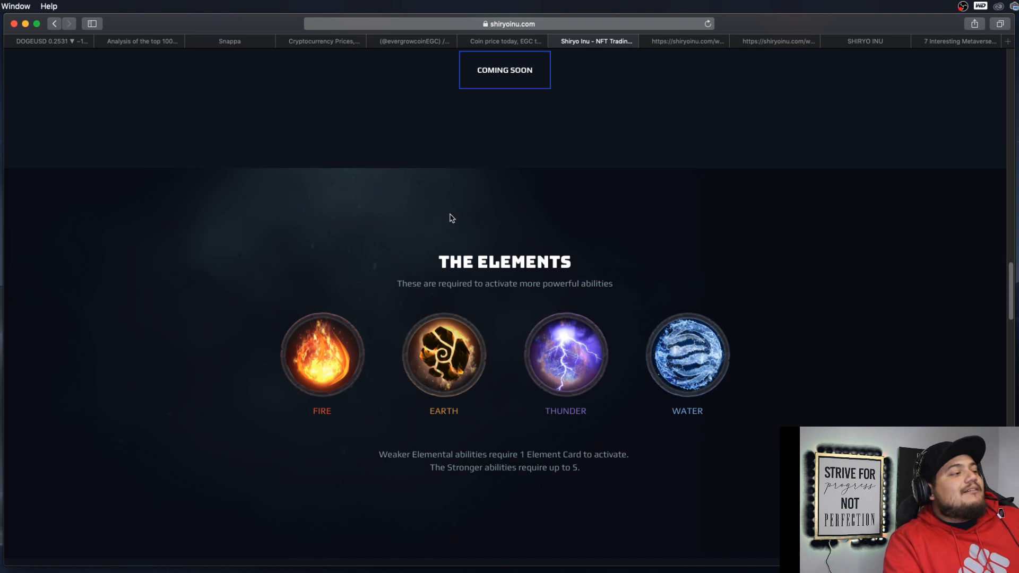
pyautogui.moveTo(370, 430)
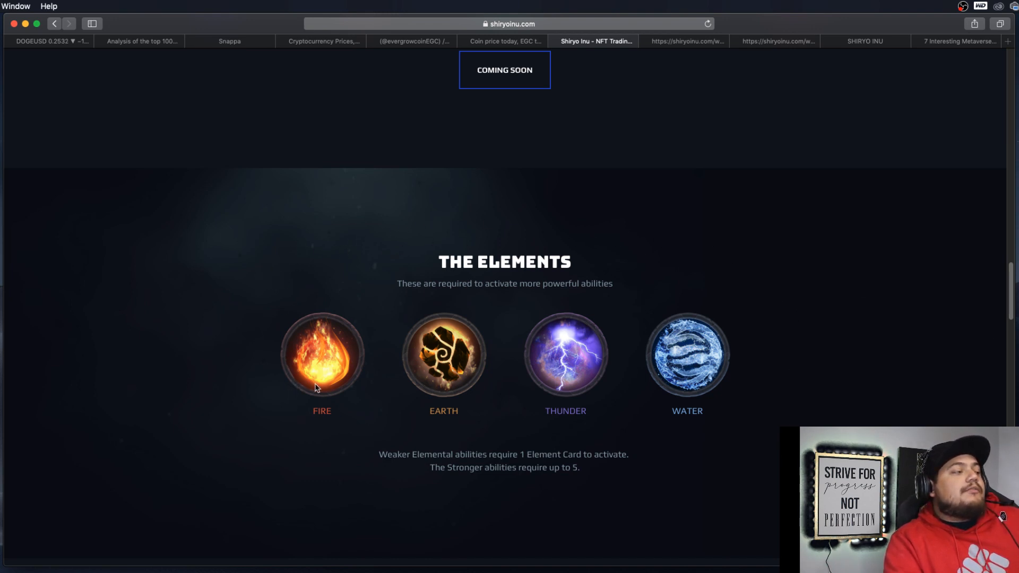
pyautogui.moveTo(775, 372)
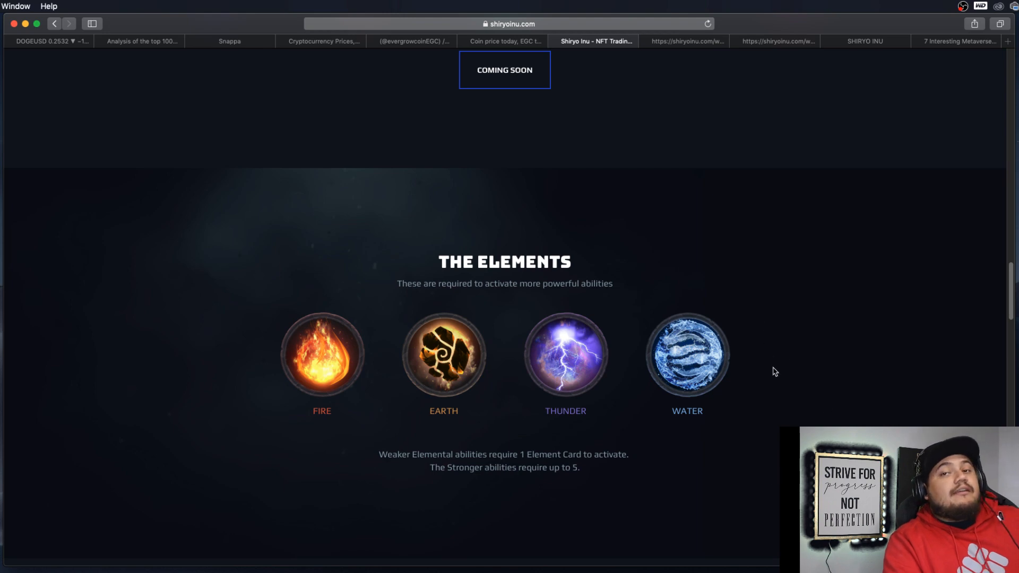
# Scroll to Tokenomics showing supply, 95/5 distribution and 11% tax split 3/4/4%
pyautogui.scroll(-3)
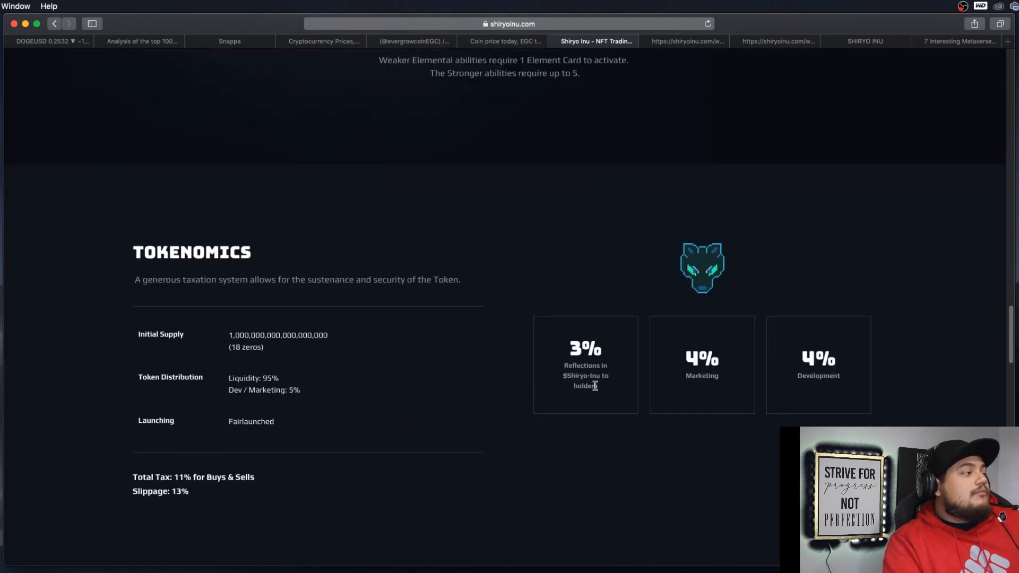
pyautogui.scroll(-3)
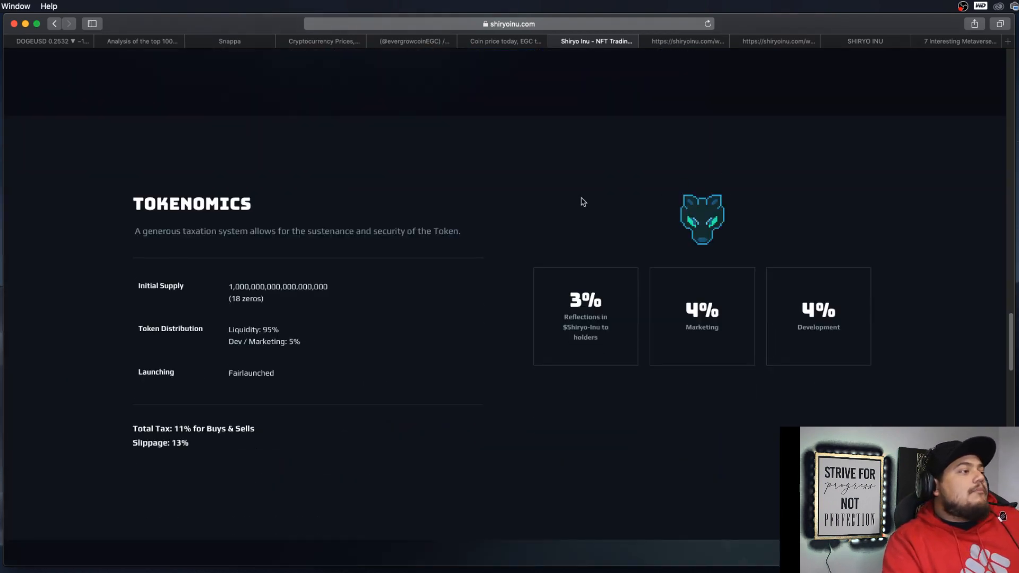
pyautogui.moveTo(387, 295)
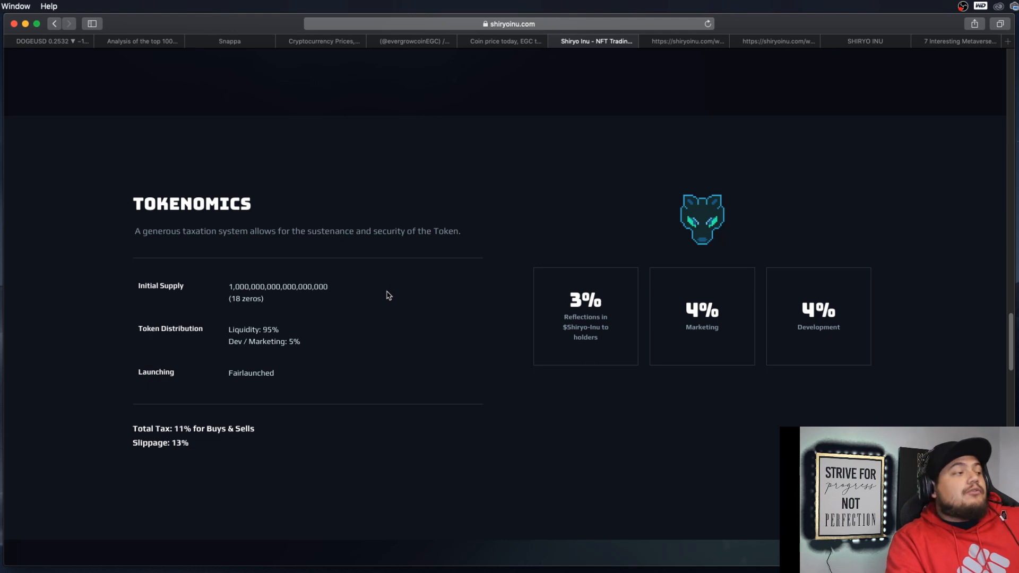
pyautogui.moveTo(601, 346)
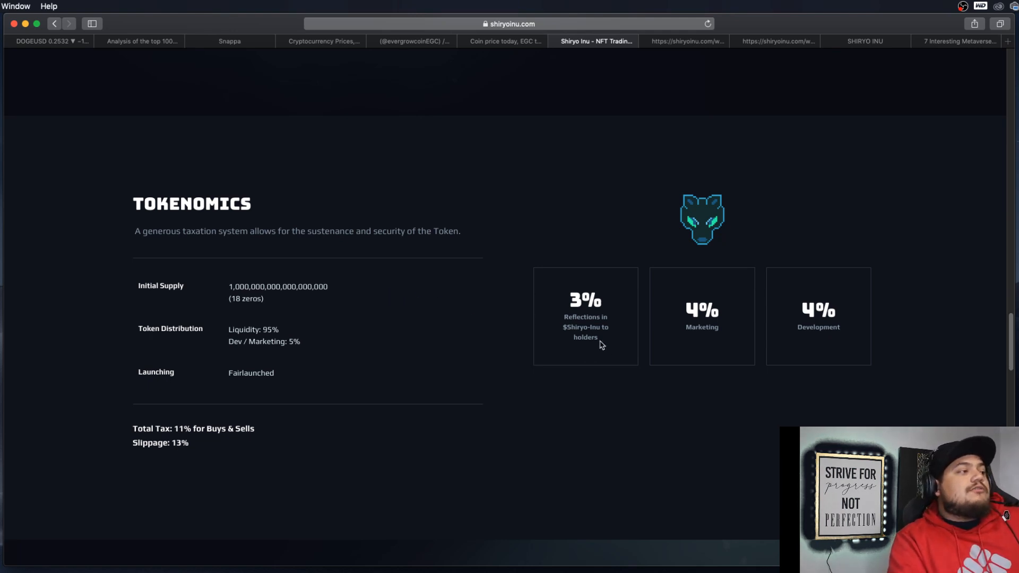
pyautogui.moveTo(590, 338)
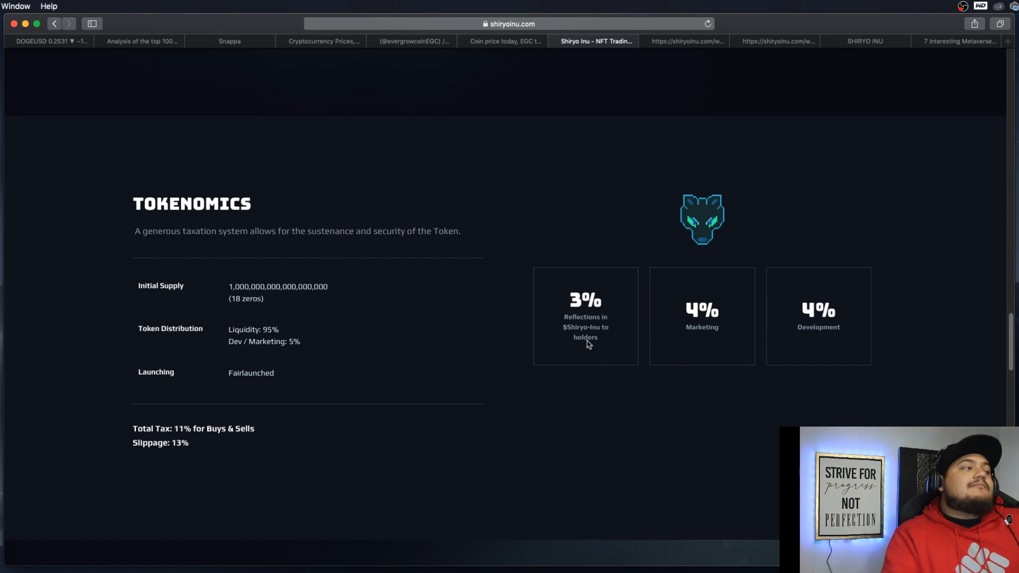
pyautogui.scroll(-3)
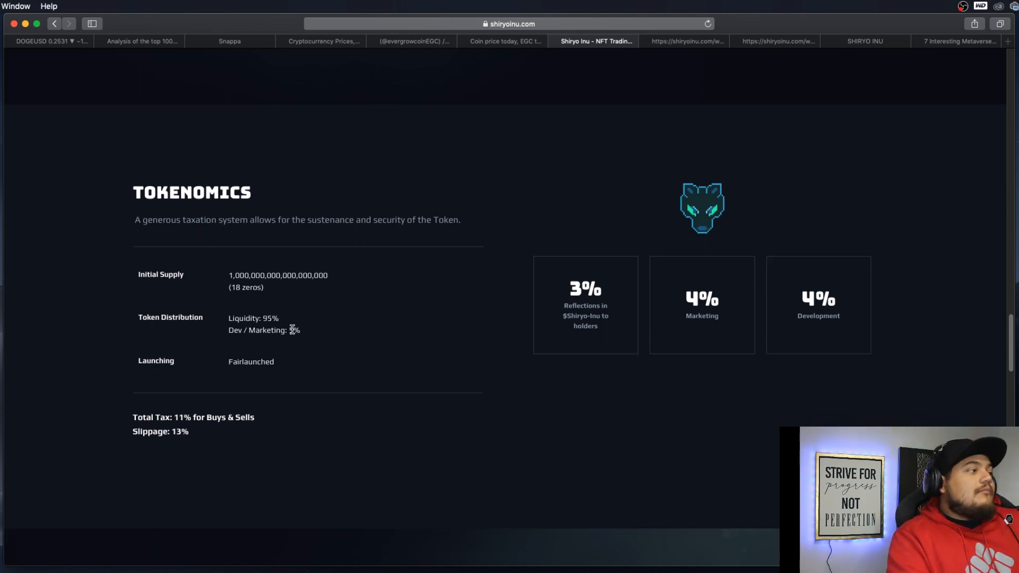
# Scroll past the how-to-buy video to the Roadmap listing Phases 1 through 3
pyautogui.scroll(-3)
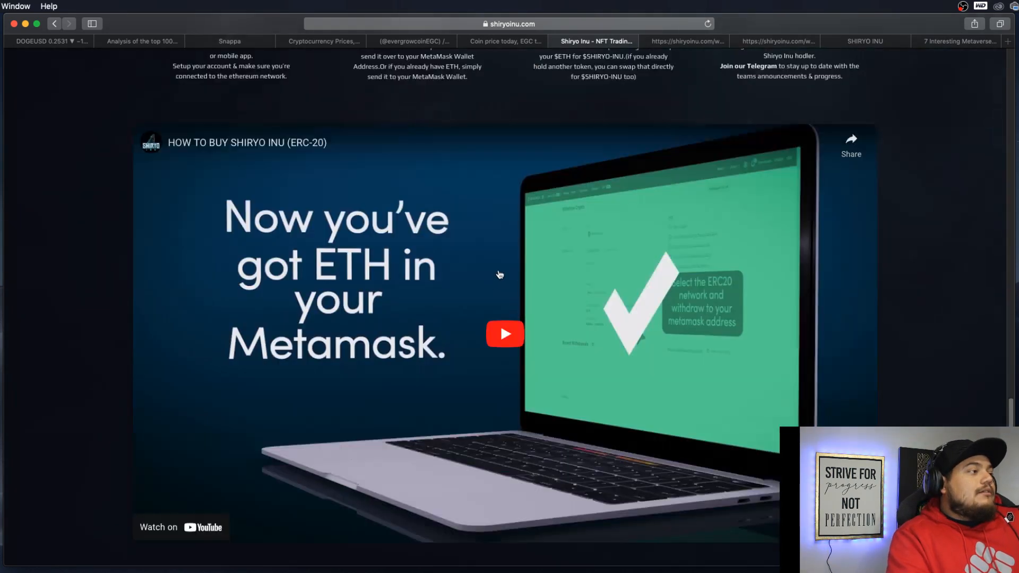
pyautogui.scroll(-3)
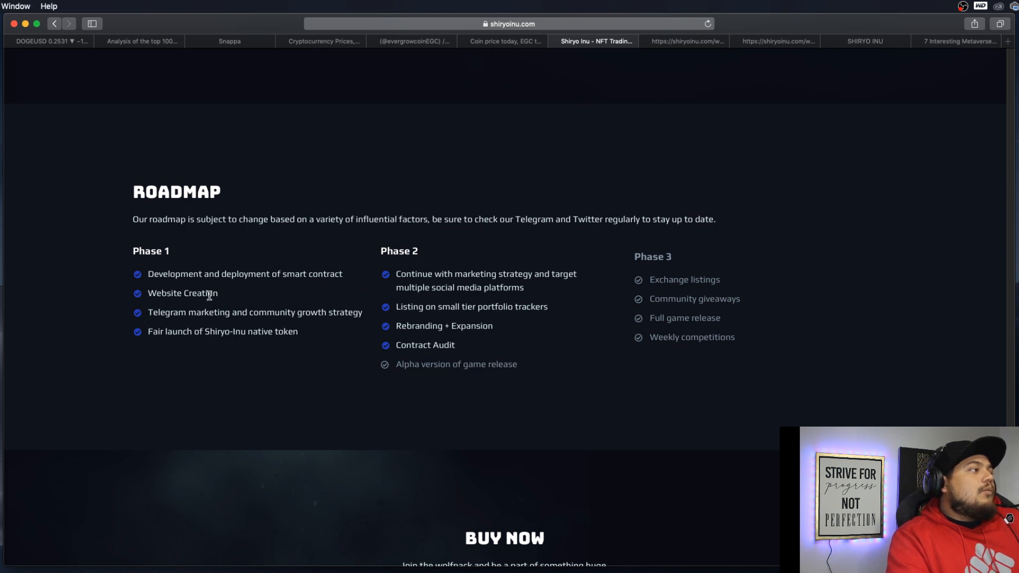
pyautogui.moveTo(307, 325)
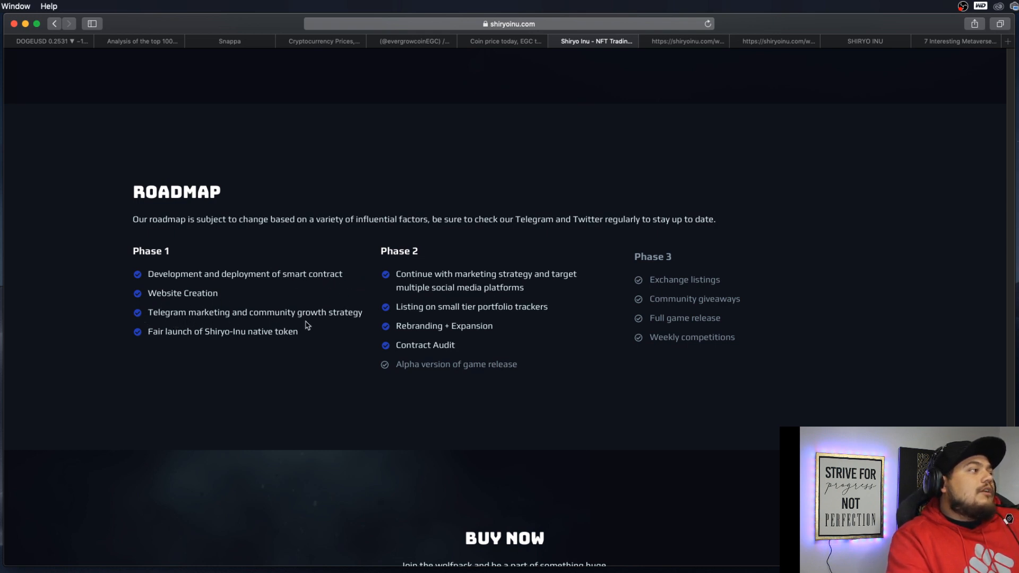
pyautogui.moveTo(325, 340)
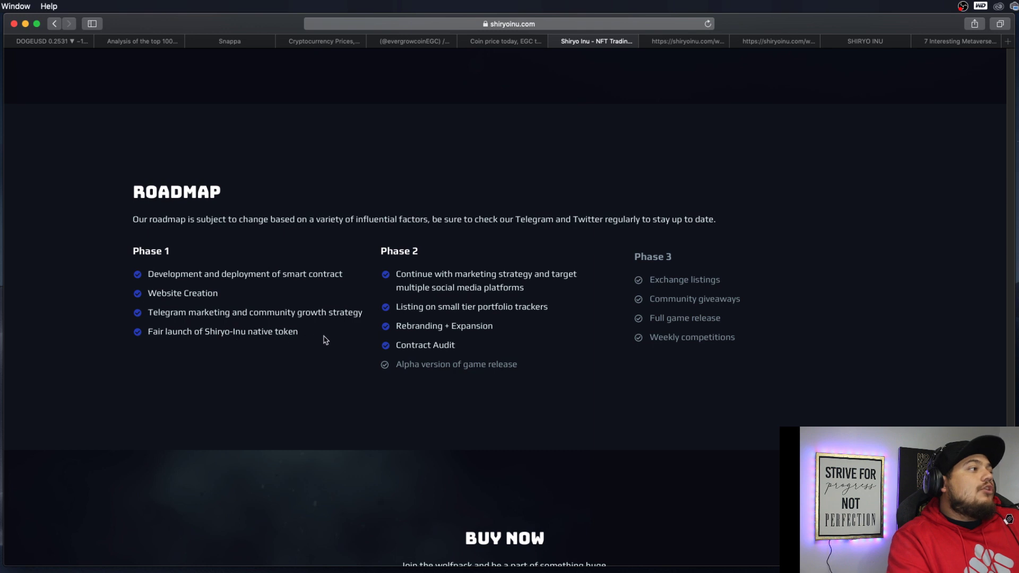
pyautogui.moveTo(588, 276)
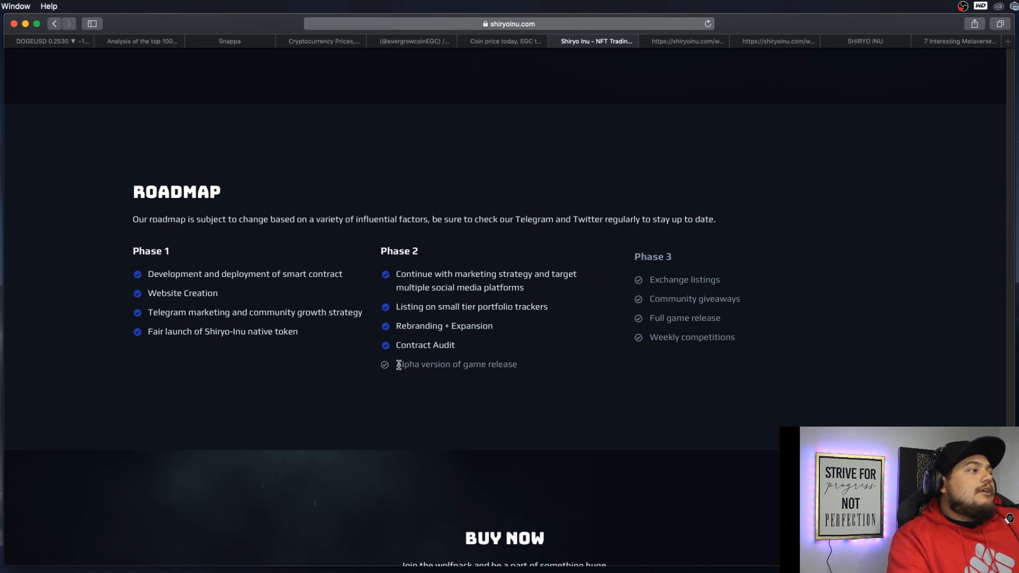
pyautogui.moveTo(344, 390)
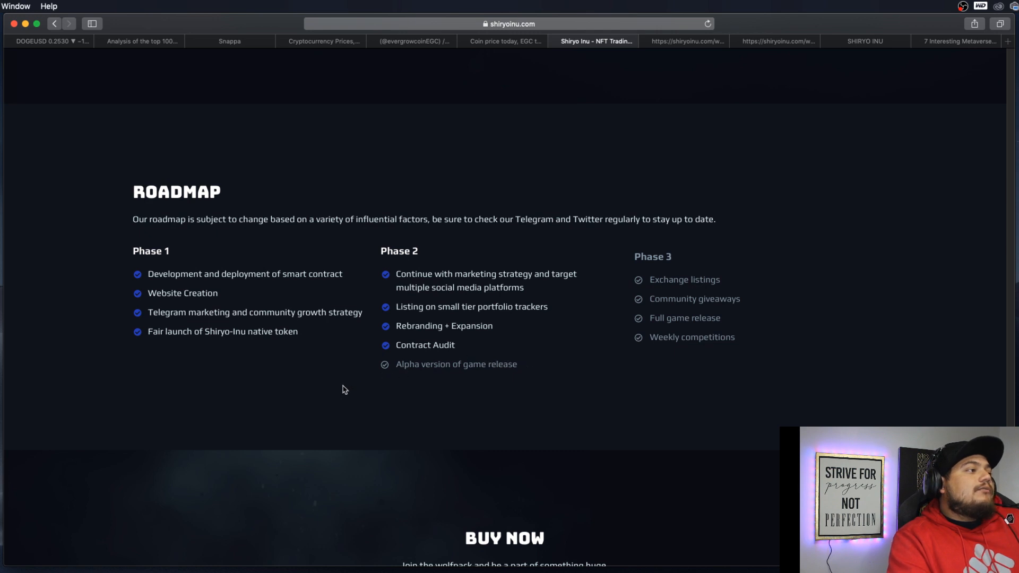
pyautogui.moveTo(429, 359)
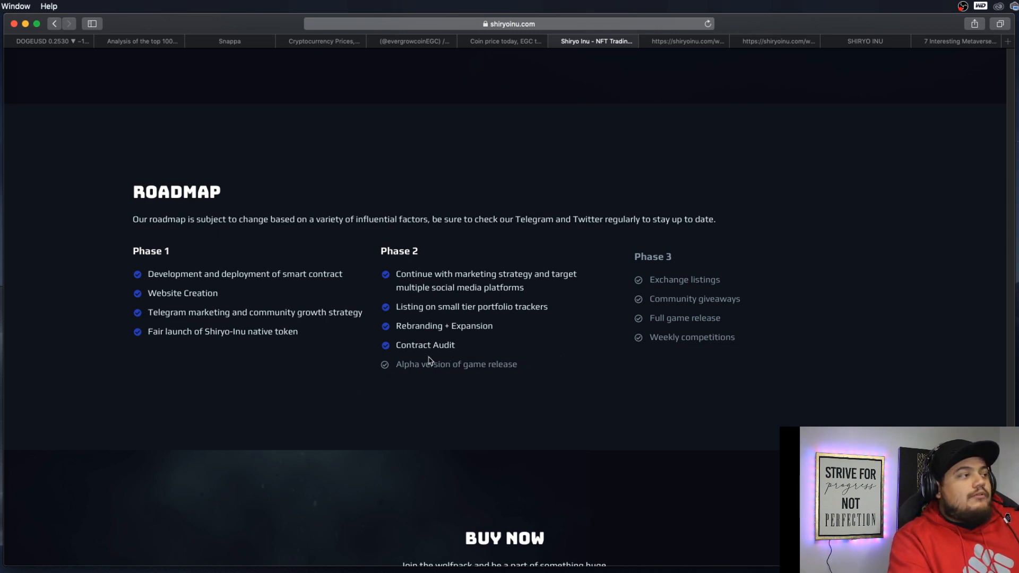
pyautogui.moveTo(385, 363)
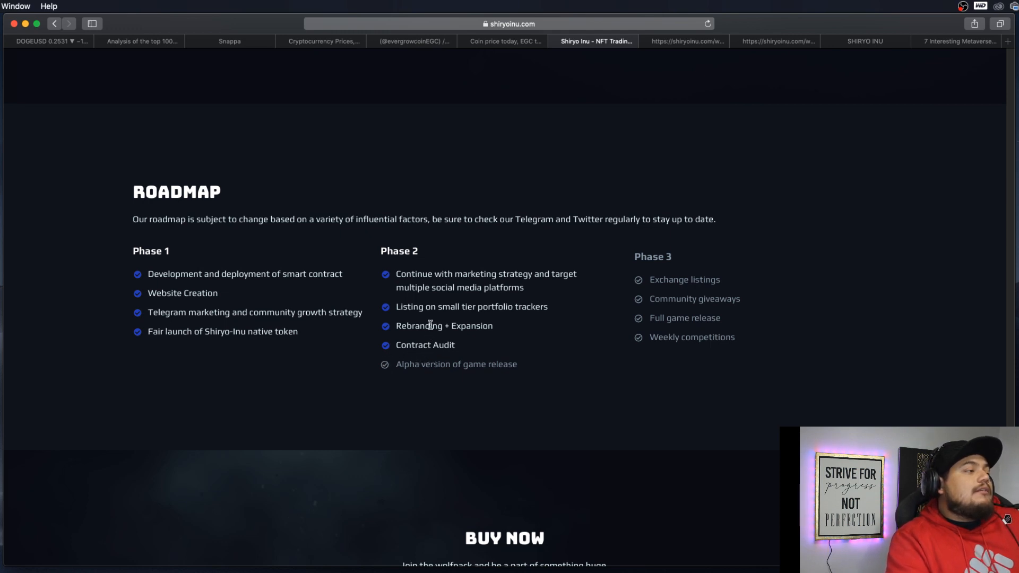
pyautogui.moveTo(468, 398)
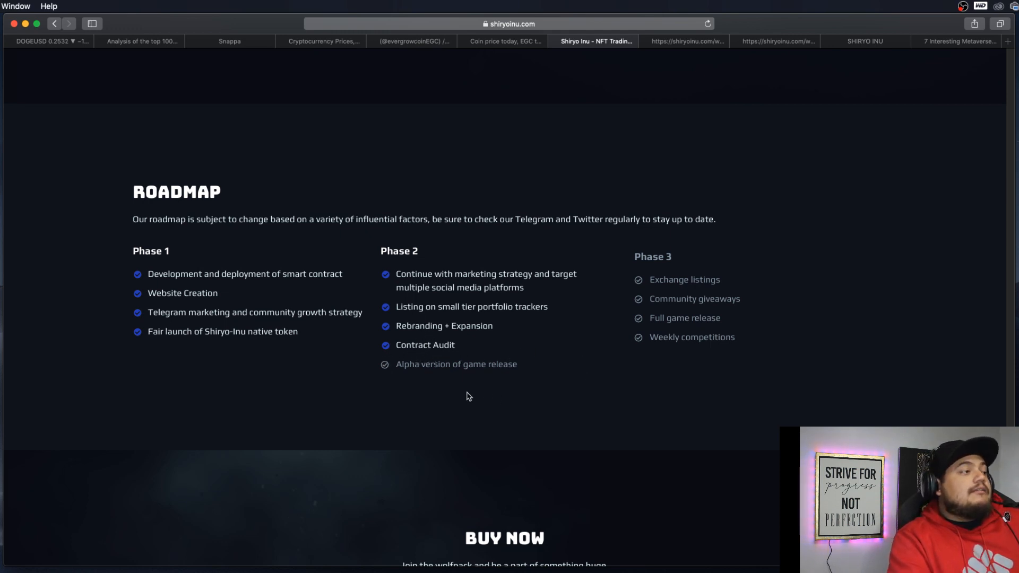
pyautogui.moveTo(535, 225)
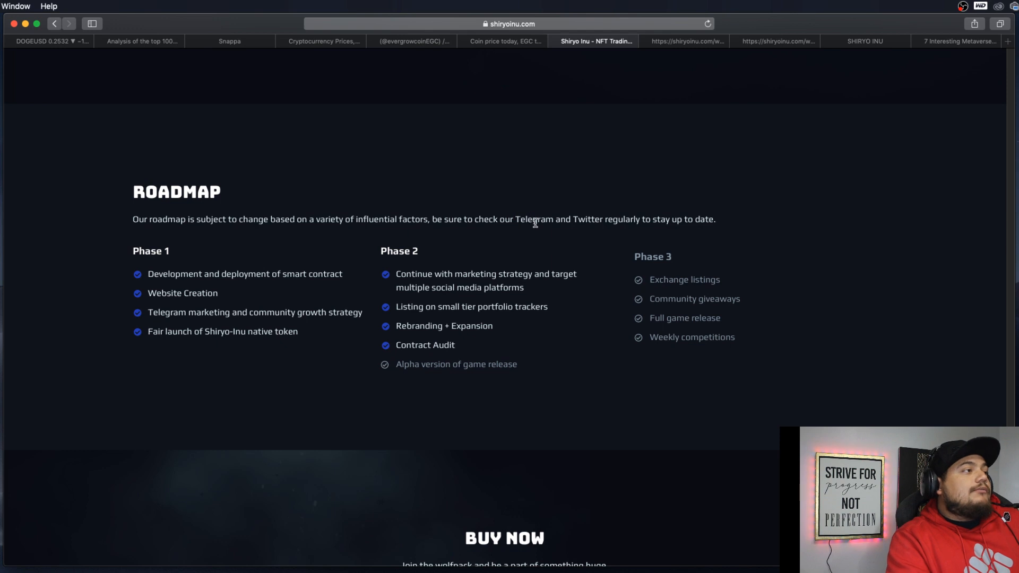
pyautogui.moveTo(638, 284)
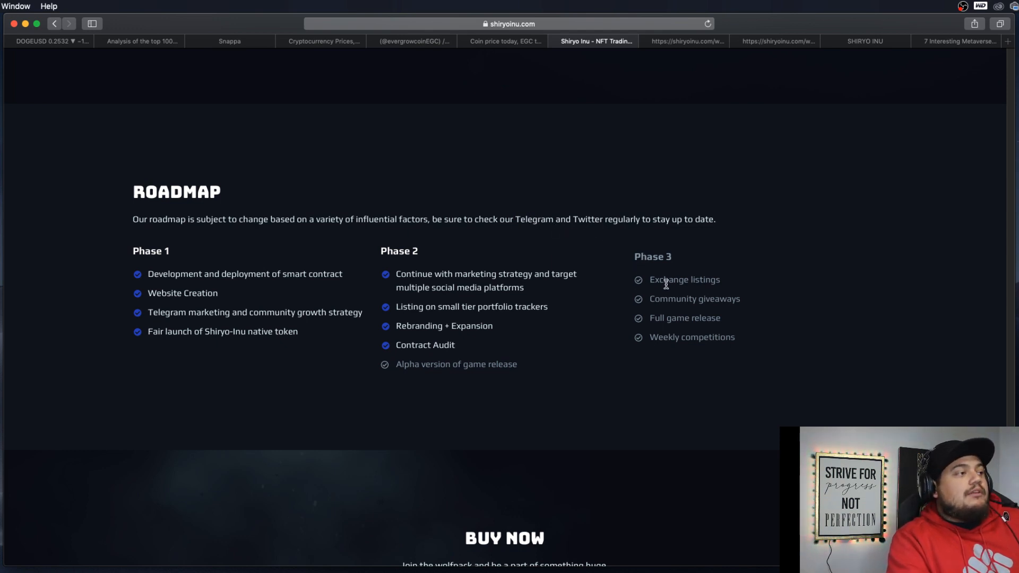
pyautogui.moveTo(697, 301)
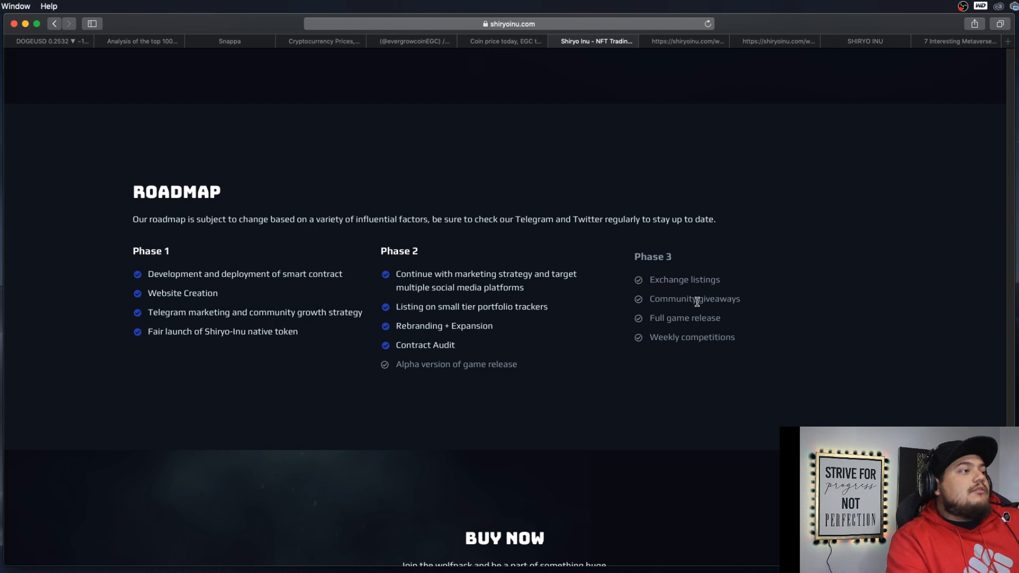
pyautogui.moveTo(728, 354)
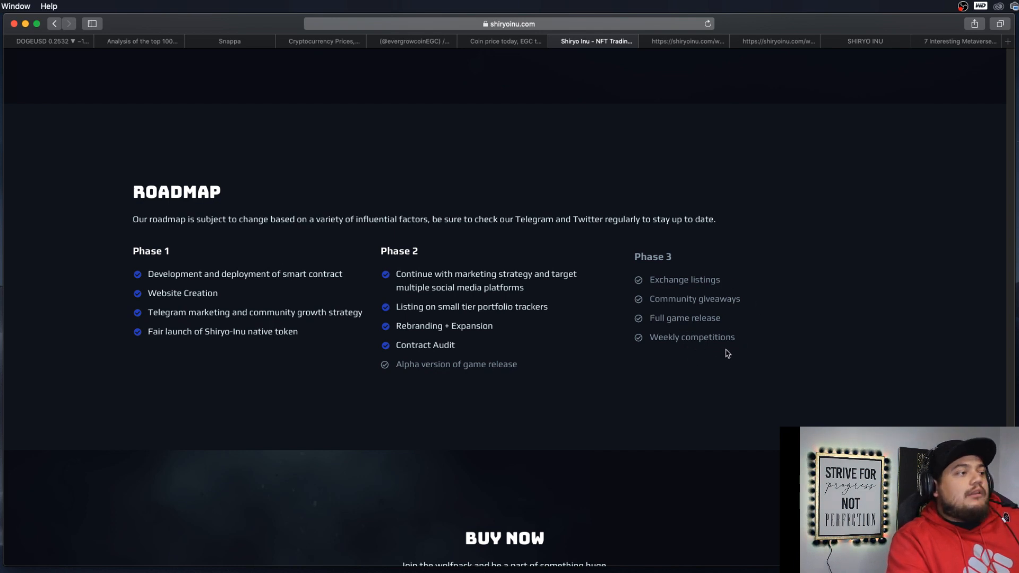
pyautogui.doubleClick(641, 256)
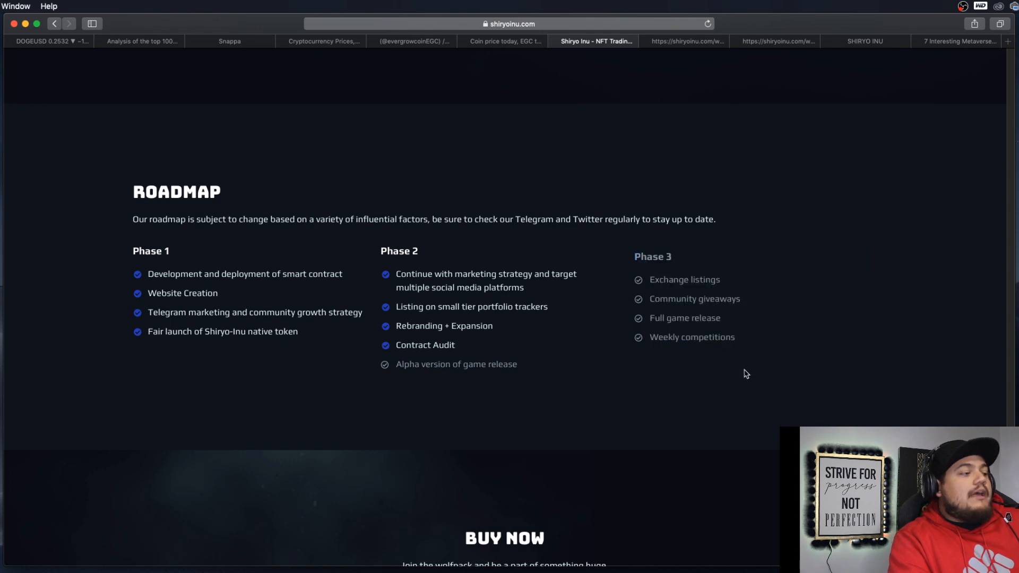
pyautogui.moveTo(794, 301)
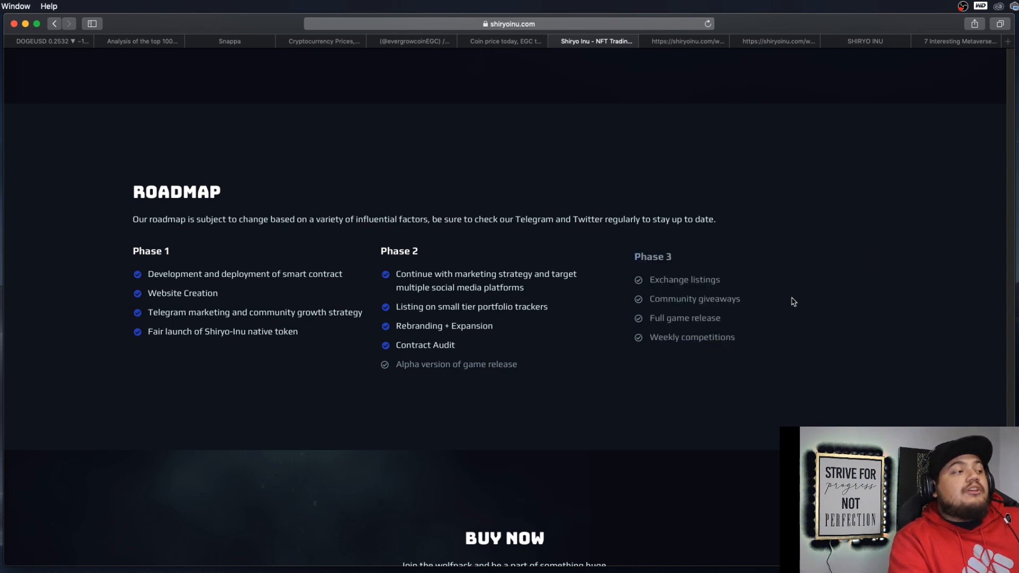
pyautogui.moveTo(590, 288)
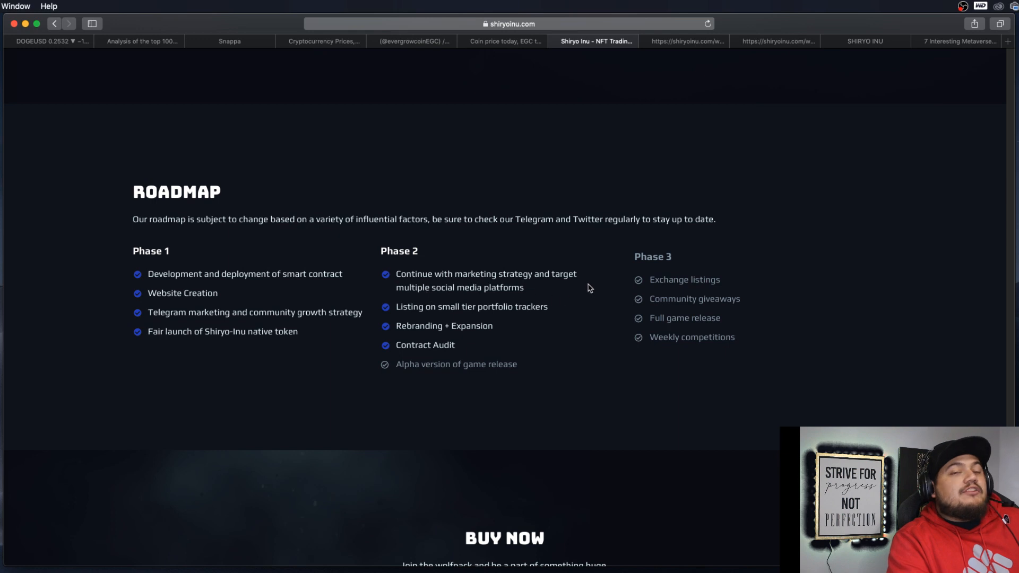
pyautogui.moveTo(563, 287)
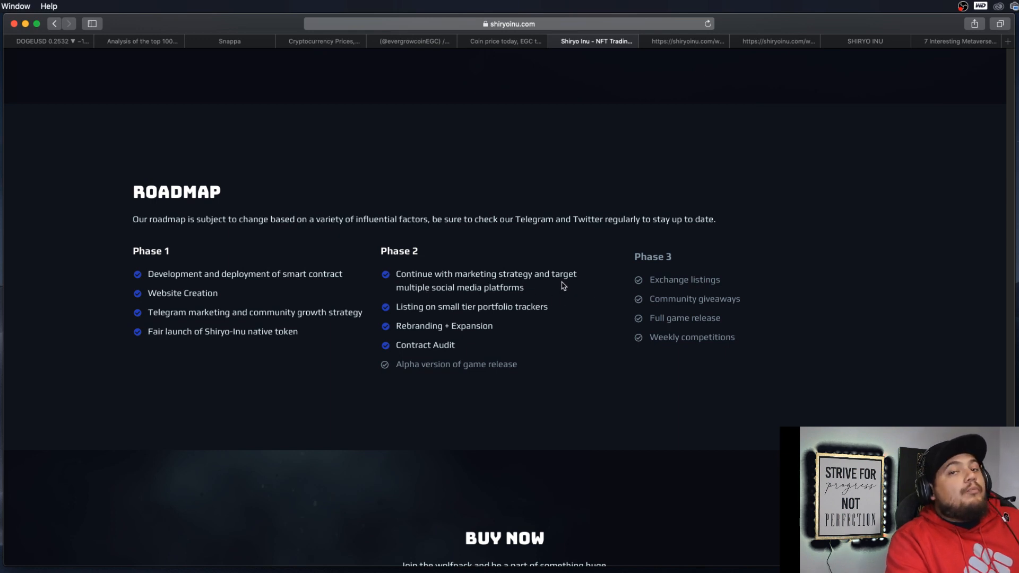
pyautogui.moveTo(515, 342)
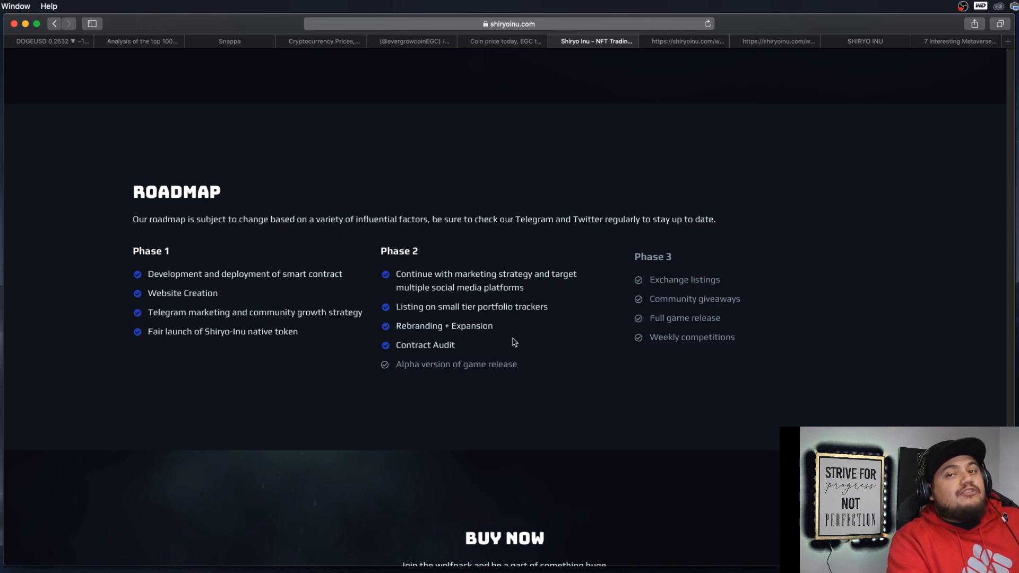
pyautogui.moveTo(517, 332)
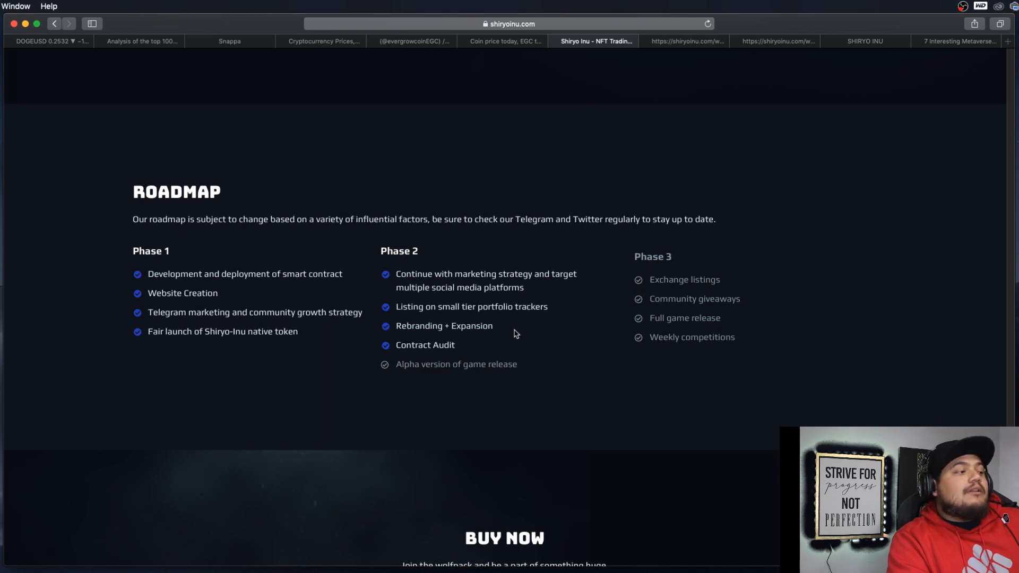
pyautogui.moveTo(510, 333)
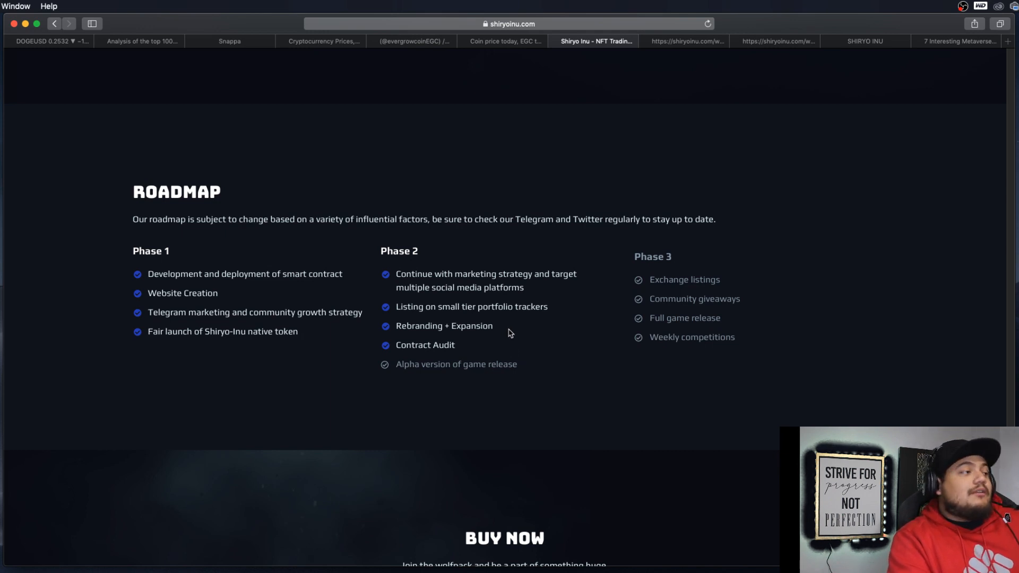
pyautogui.moveTo(595, 256)
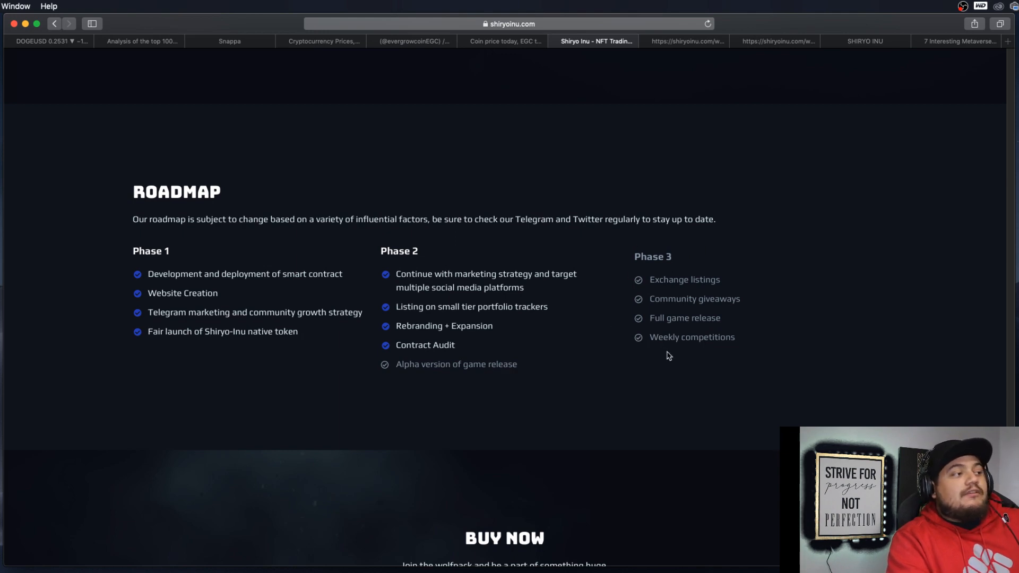
# Scroll back up to the NFT Trading Card Game hero banner at the top
pyautogui.scroll(-3)
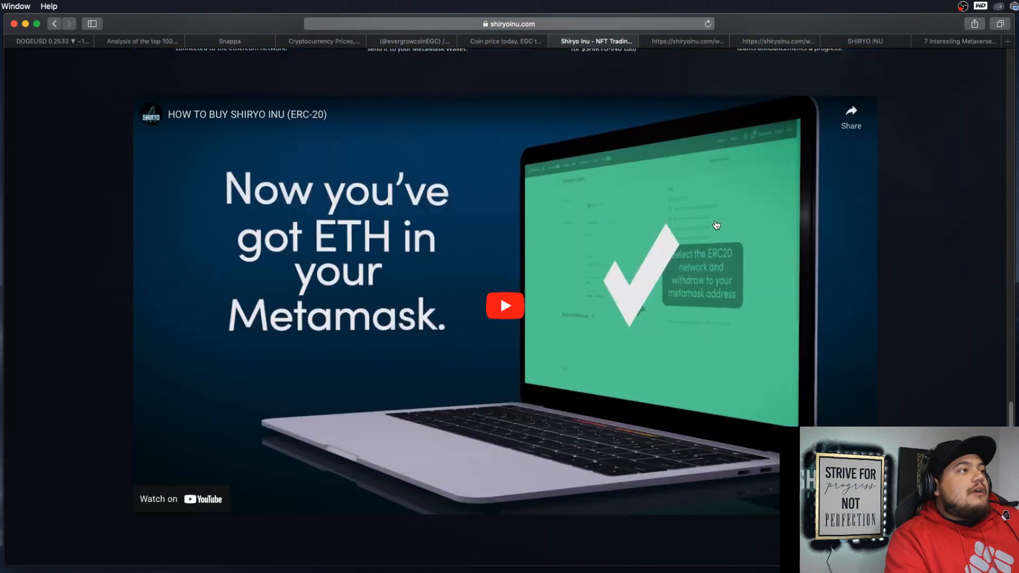
pyautogui.scroll(-3)
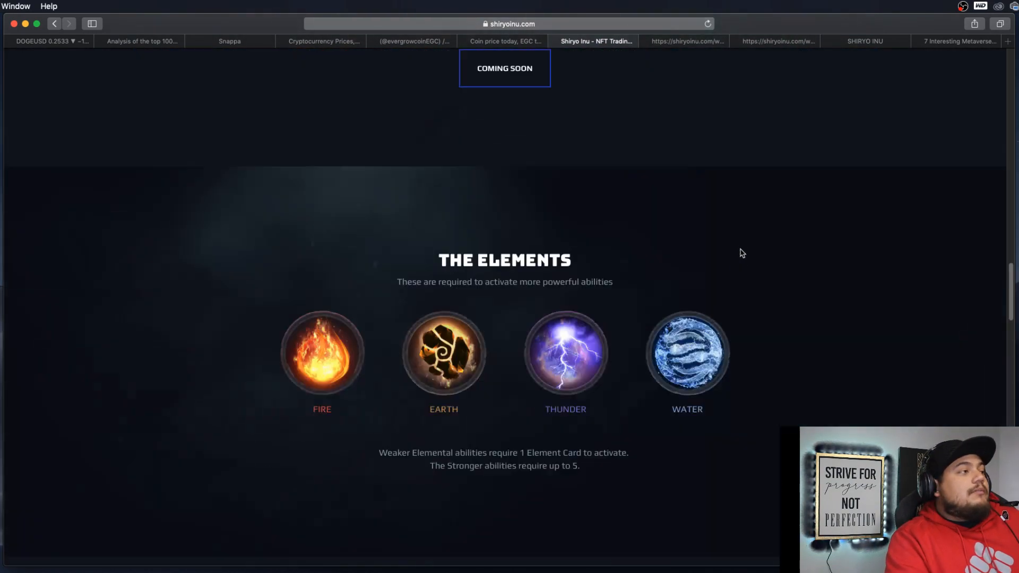
pyautogui.scroll(3)
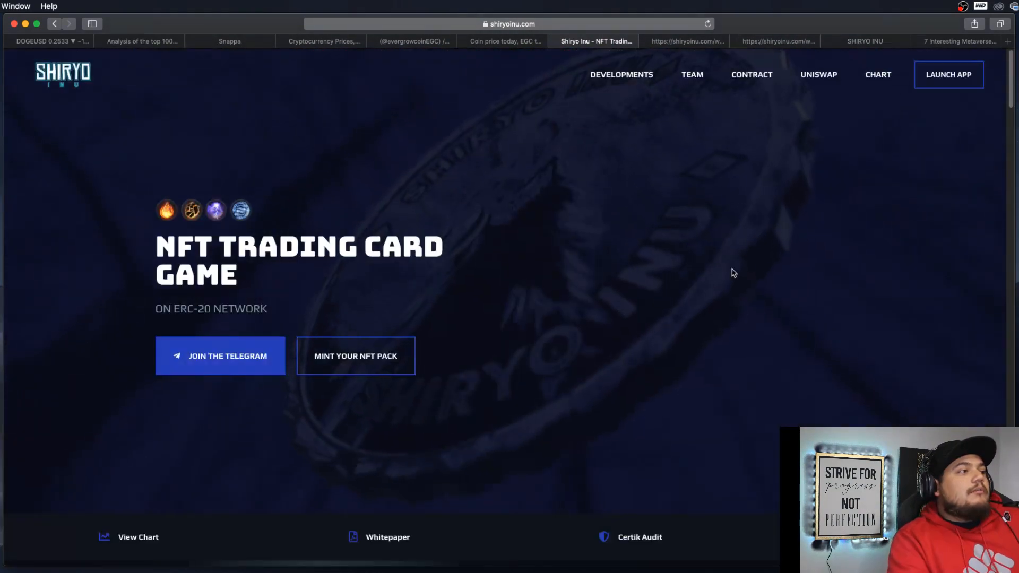